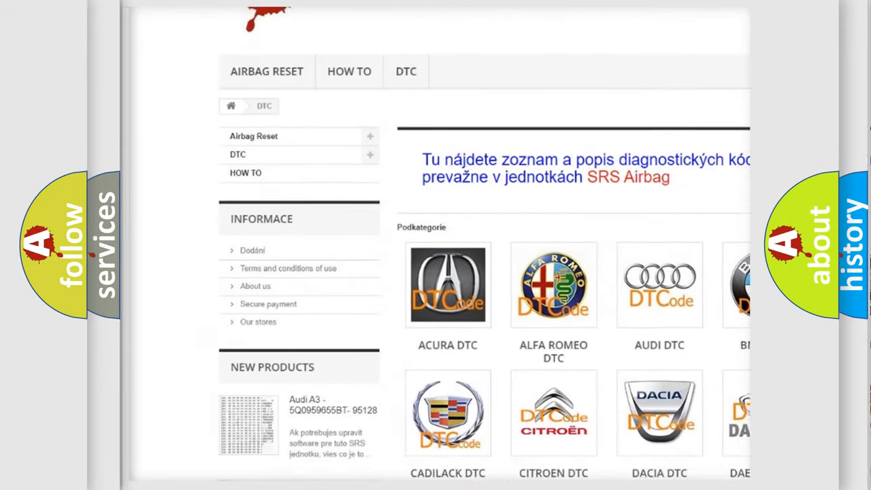
Scroll down to show the description: DME lost communication with power management charge voltage.
scroll("down", 3)
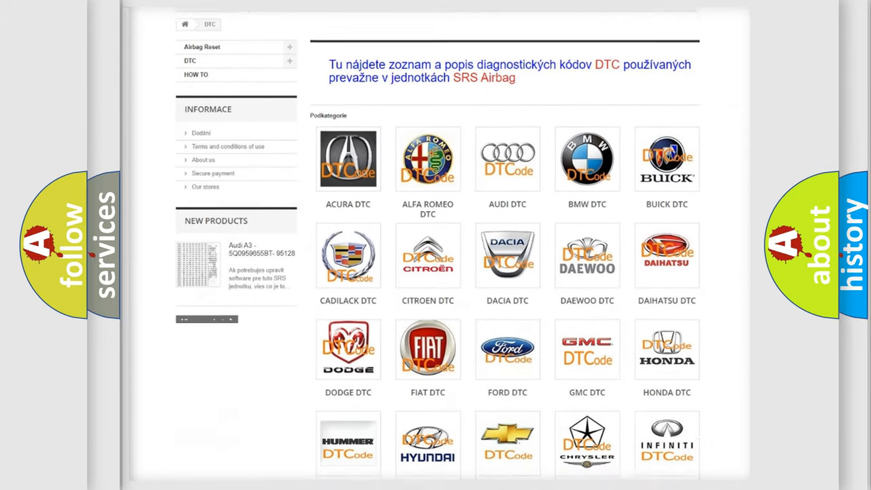
scroll("down", 3)
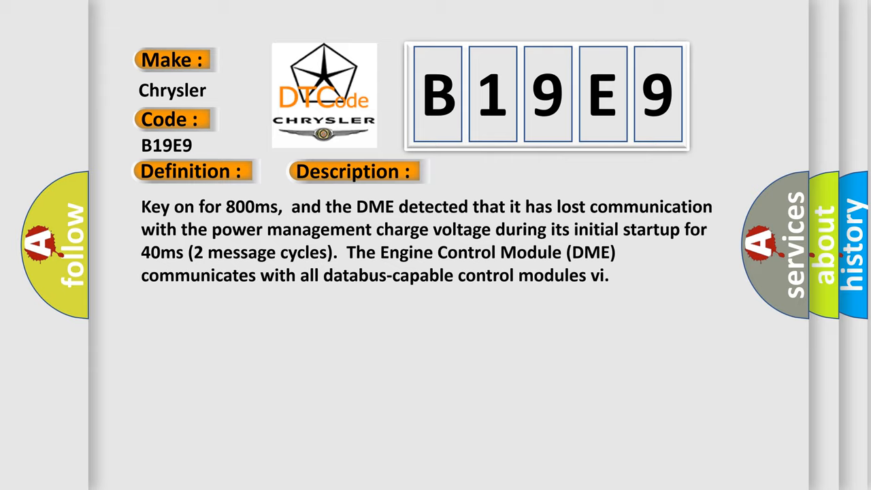
Advance to the causes: DME failure, faulty CAN-bus terminal resistance, shorted bus wires.
left_click(498, 171)
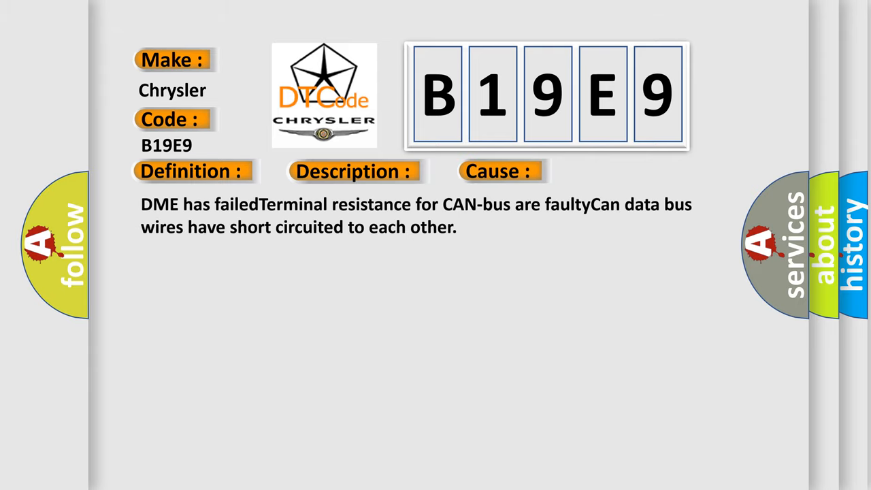